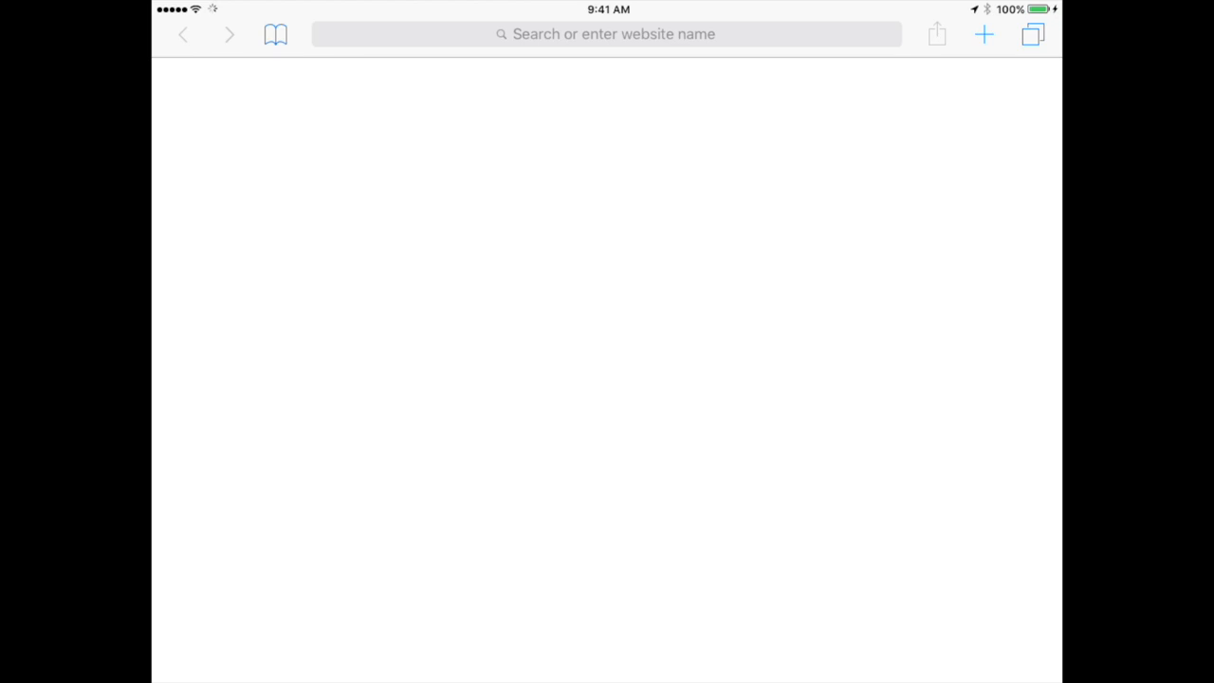
Load classroom.google.com in Safari from the address bar.
{"action": "left_click", "coordinate": [607, 34]}
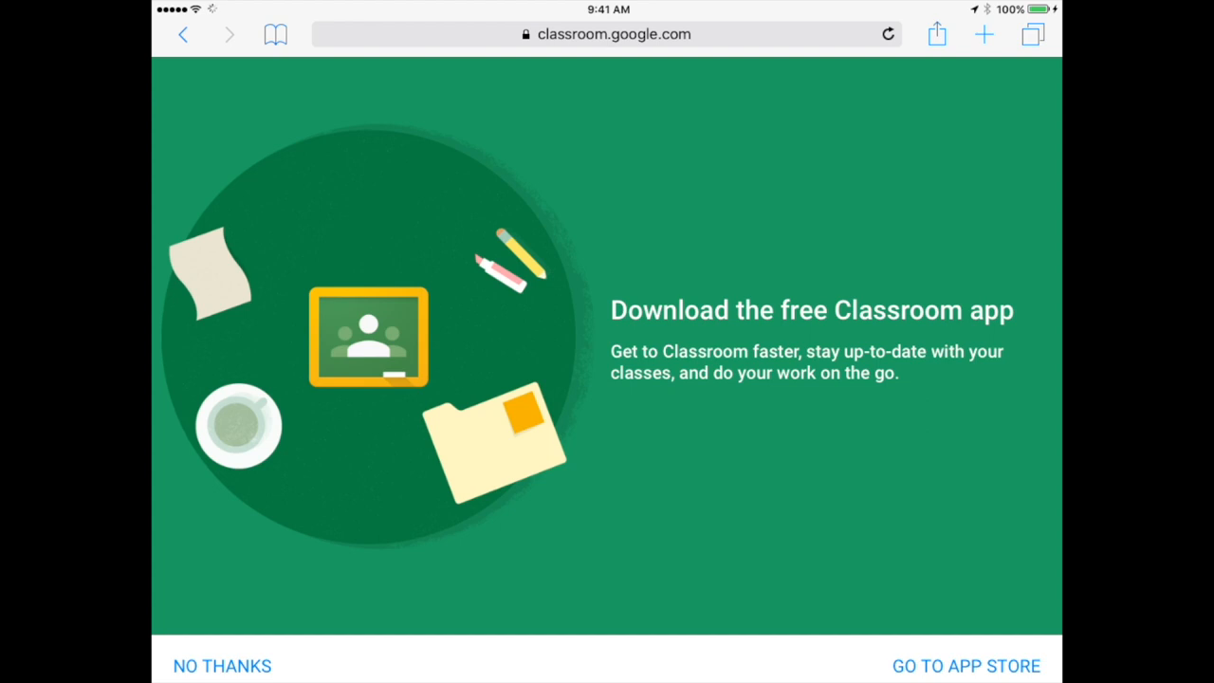
Decline the app download with NO THANKS to reach the Classes page listing five classes.
{"action": "left_click", "coordinate": [222, 663]}
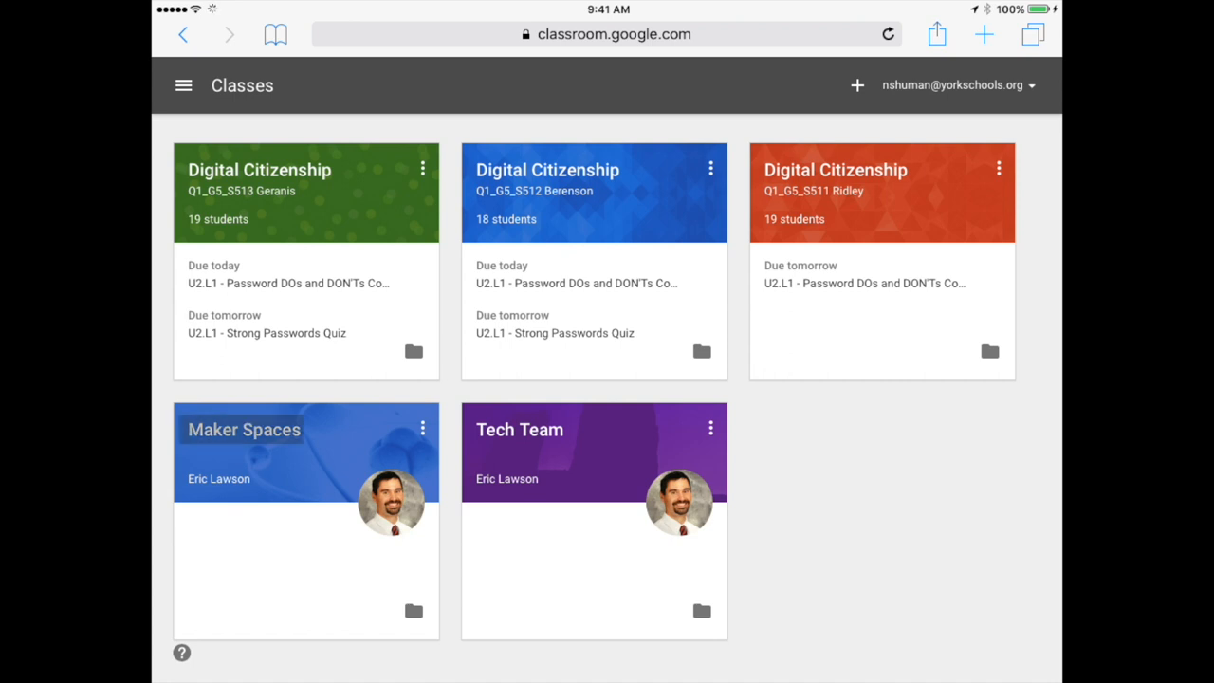
From the Maker Spaces class's About page, launch its calendar via Open in Google Calendar.
{"action": "left_click", "coordinate": [243, 429]}
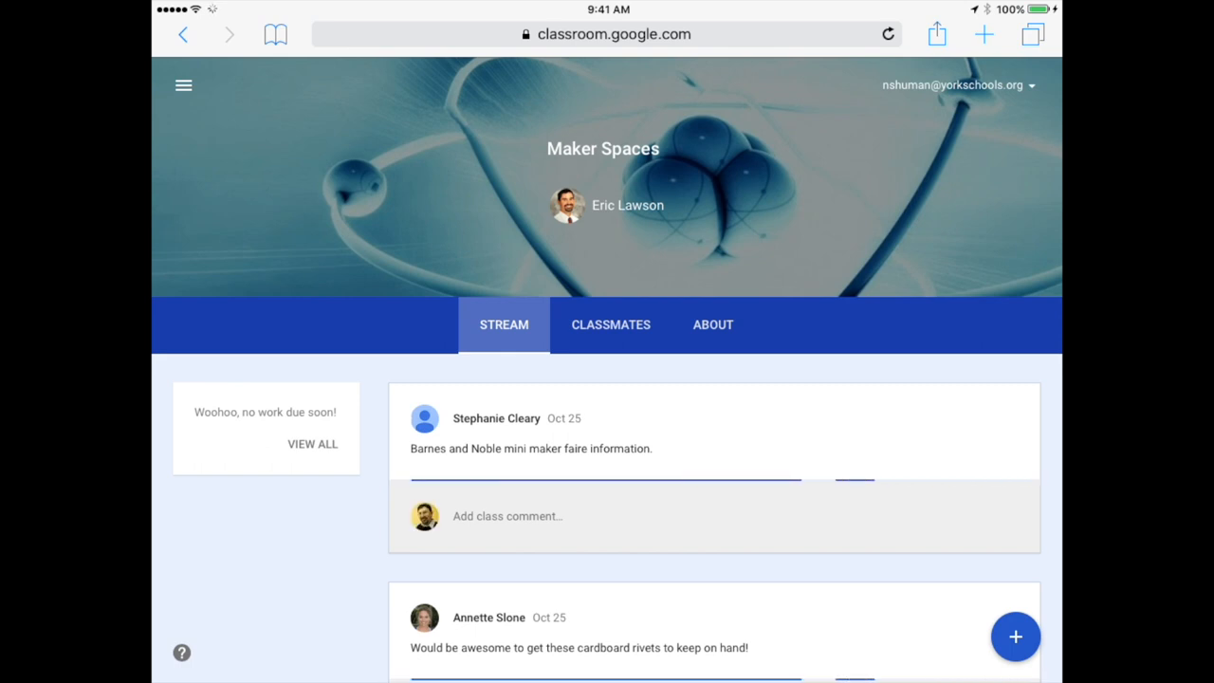
{"action": "left_click", "coordinate": [713, 325]}
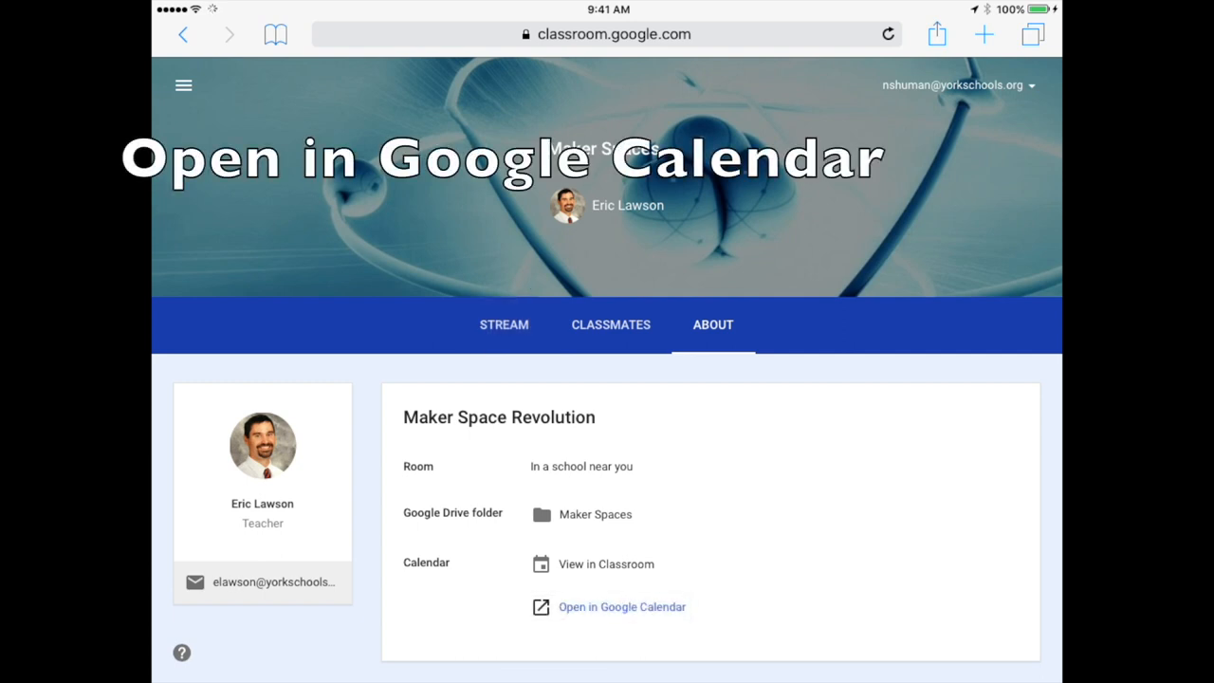
{"action": "left_click", "coordinate": [622, 607]}
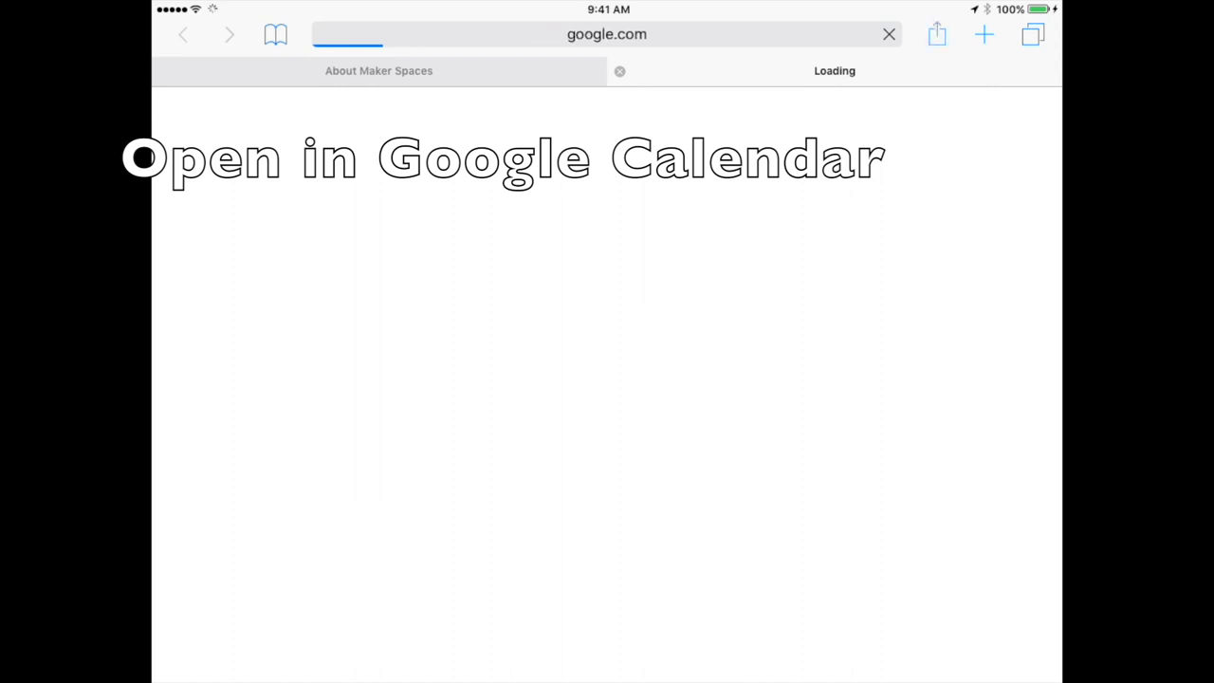